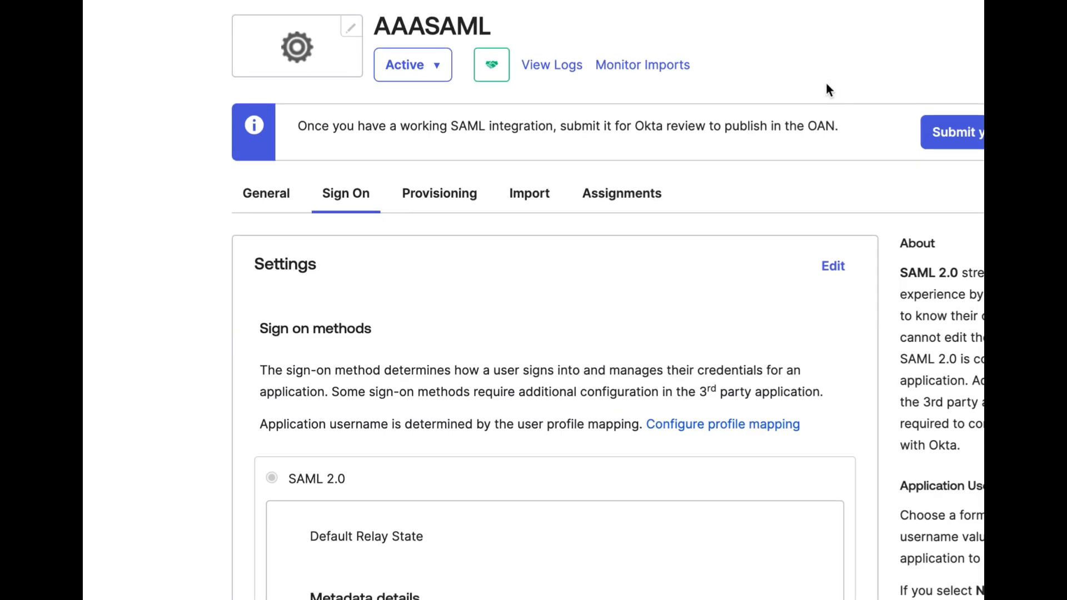
mouse_move(805, 255)
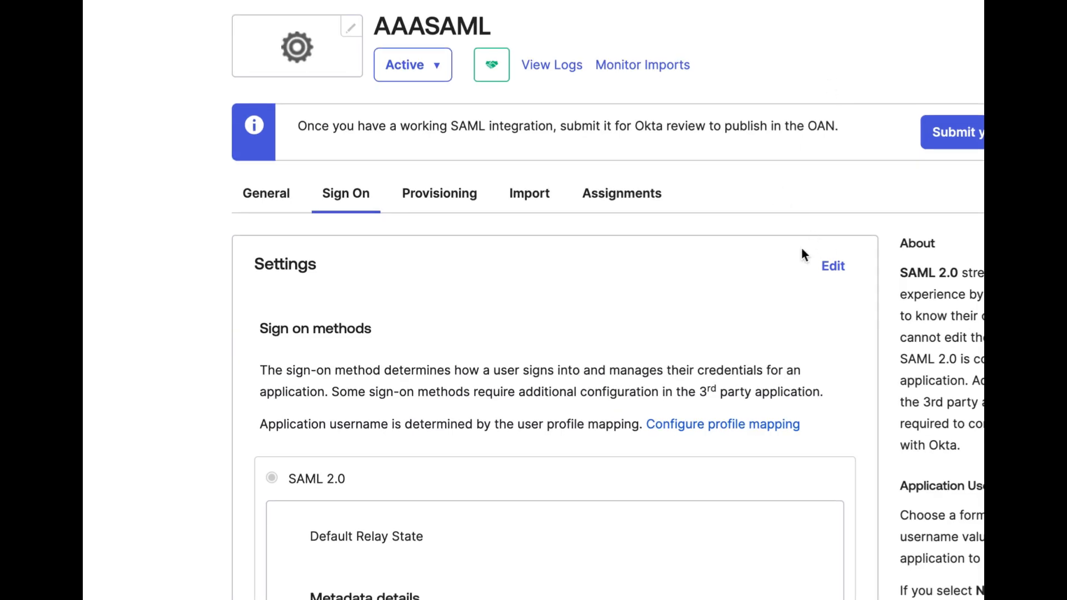
Start editing the AAASAML app's Sign On settings panel
left_click(832, 266)
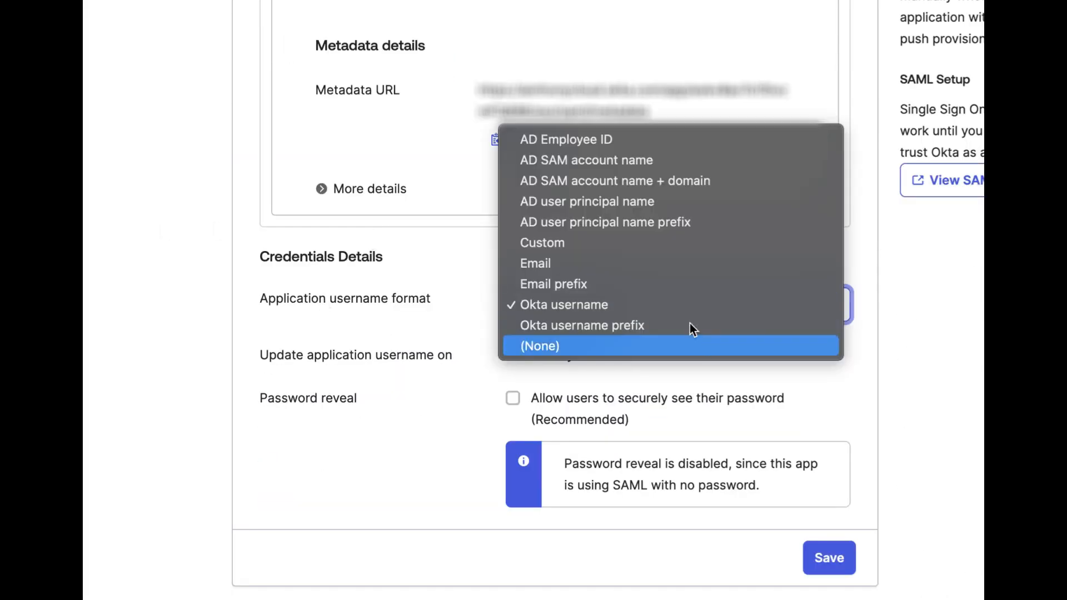
mouse_move(678, 243)
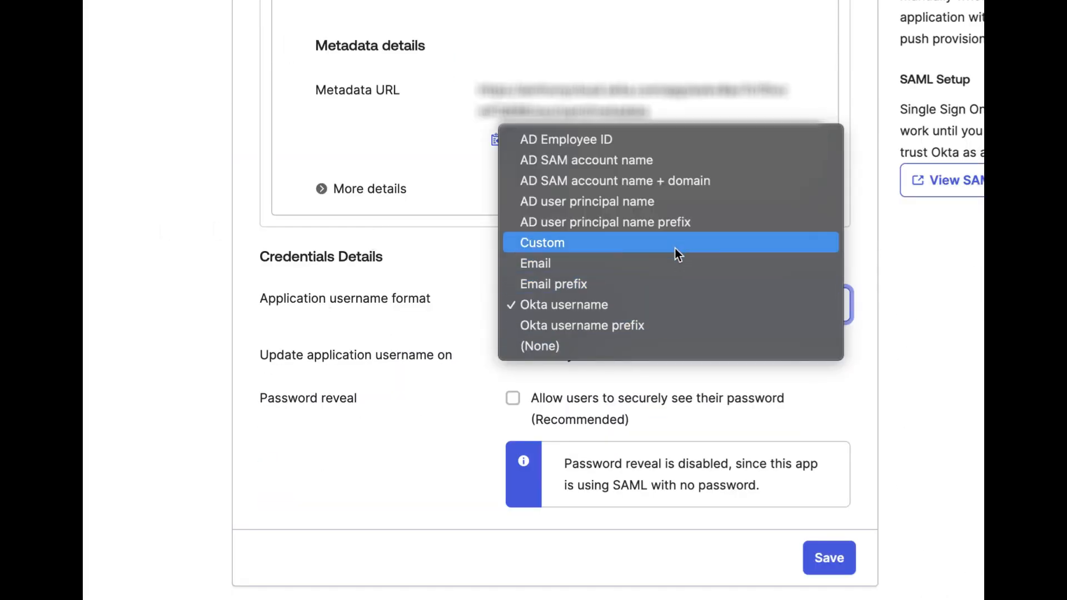
Set the application username format to Custom with the expression user.email
left_click(542, 243)
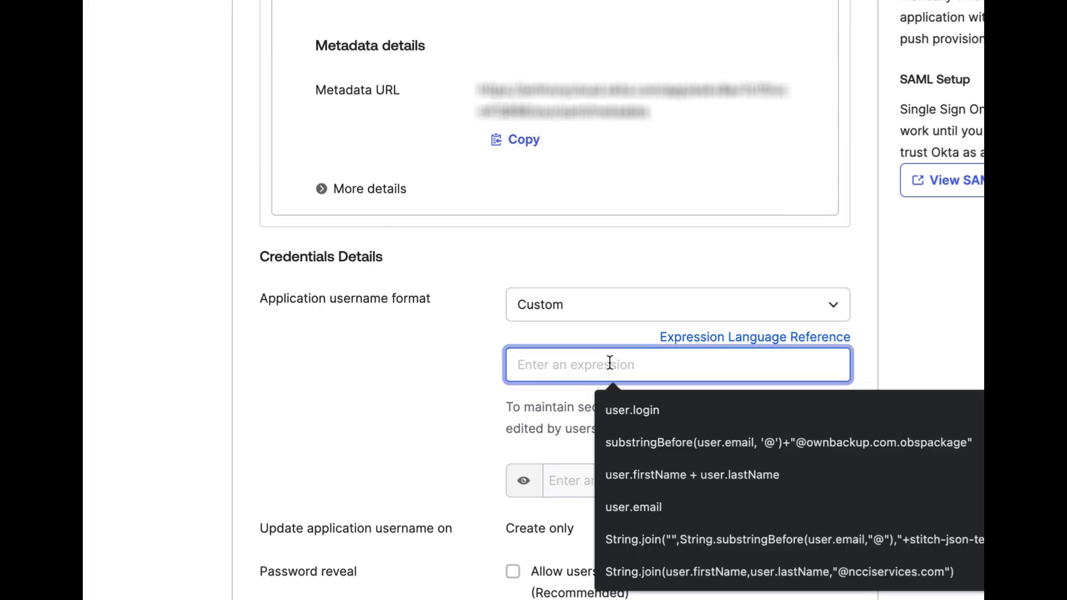
left_click(633, 507)
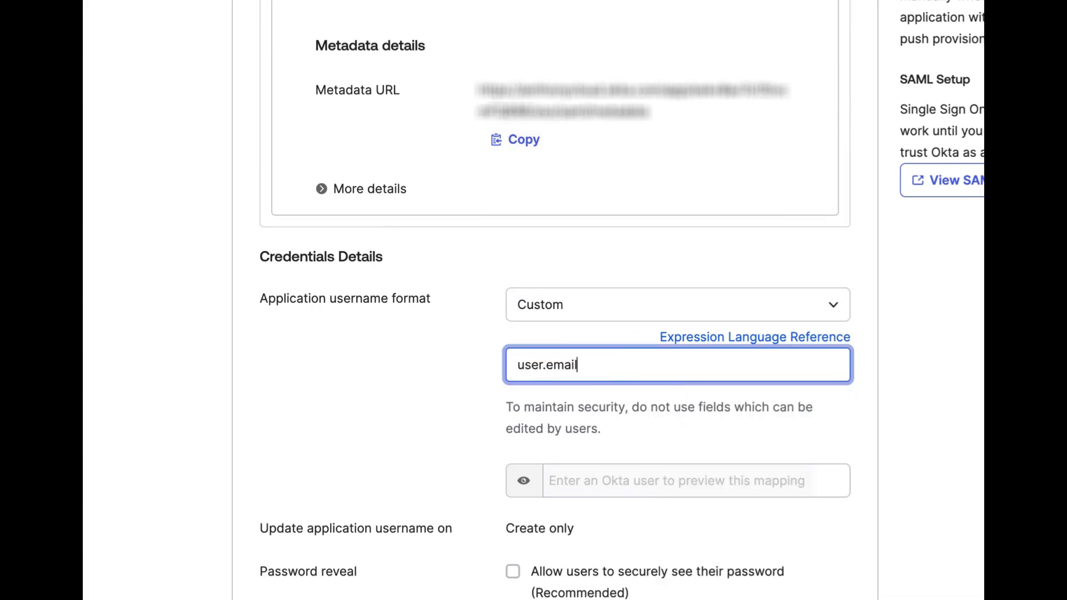
scroll("down", 3)
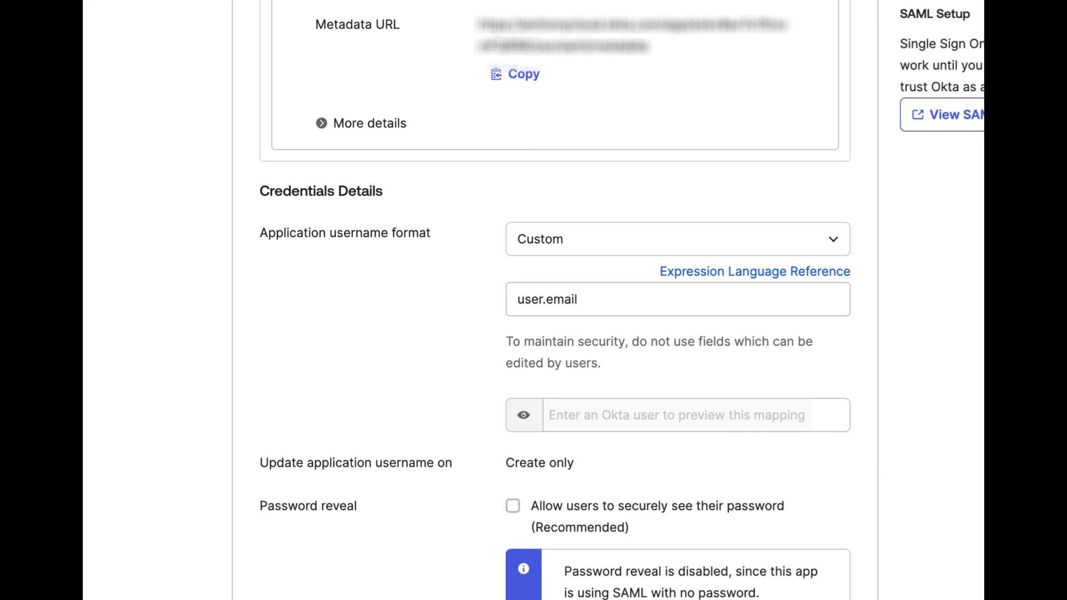